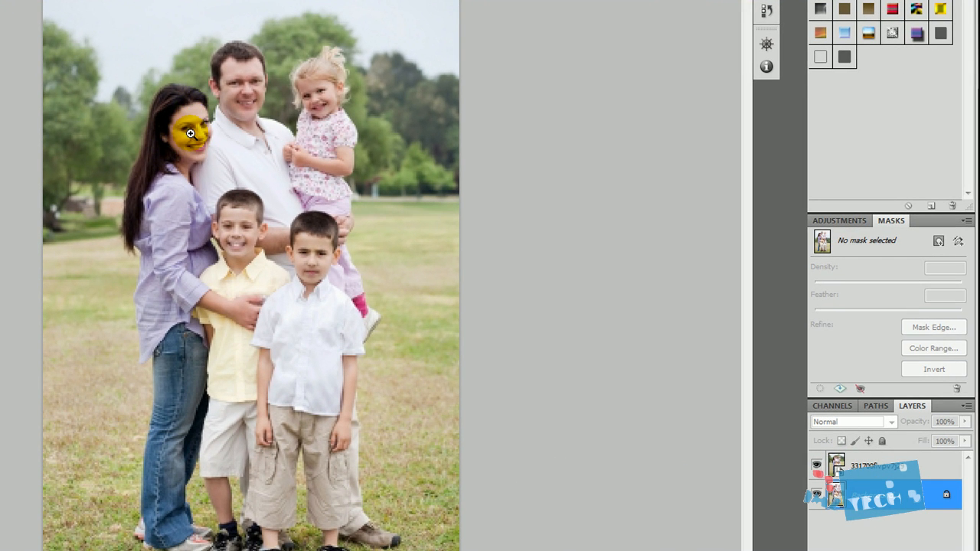
# Hide the smiling-woman photo layer to view the laughing-kids shot, then show it again.
pyautogui.click(817, 467)
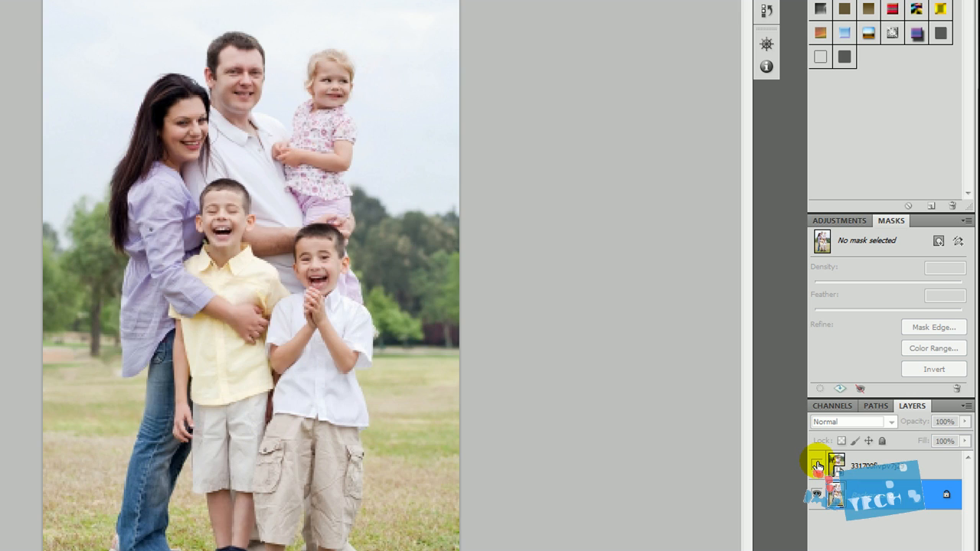
pyautogui.moveTo(817, 466)
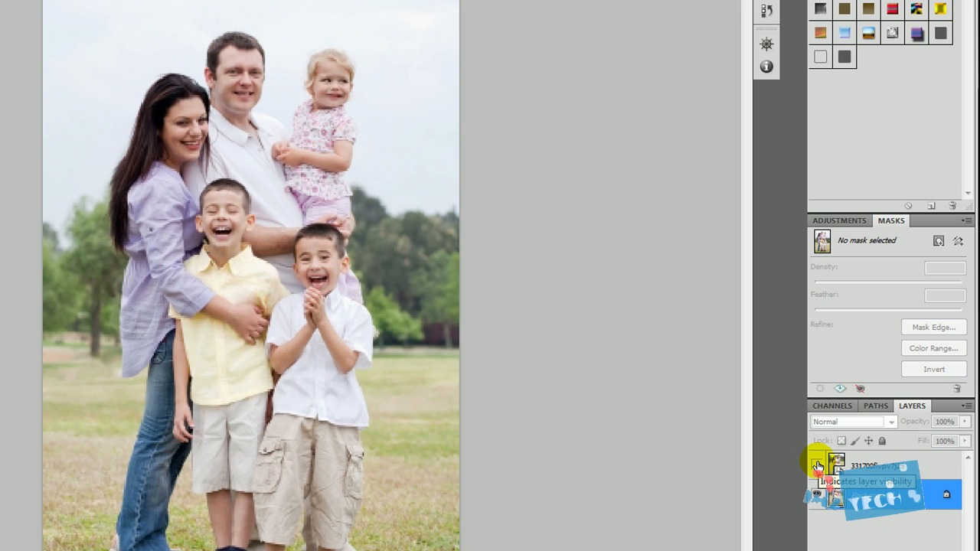
pyautogui.click(817, 466)
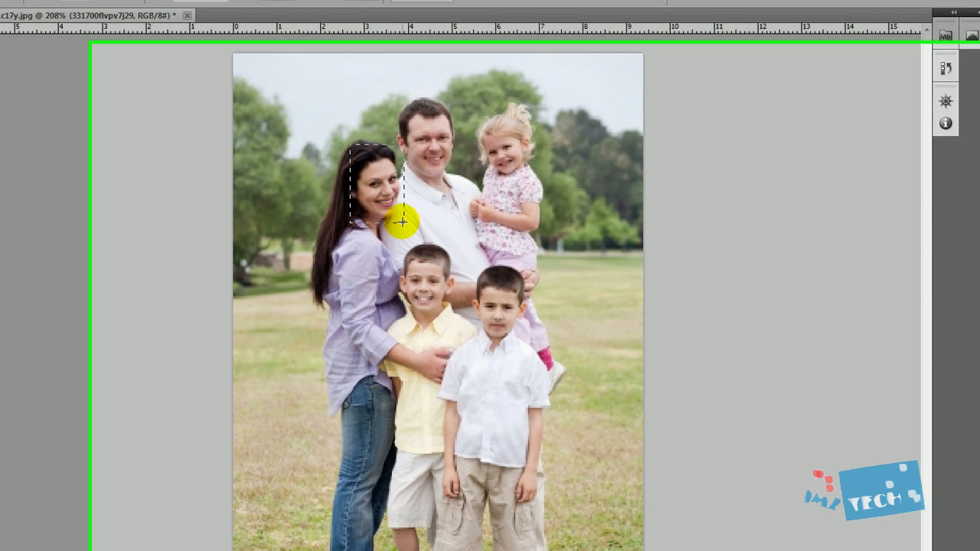
# Copy the rectangular face selection onto a new layer with Layer via Copy.
pyautogui.rightClick(276, 126)
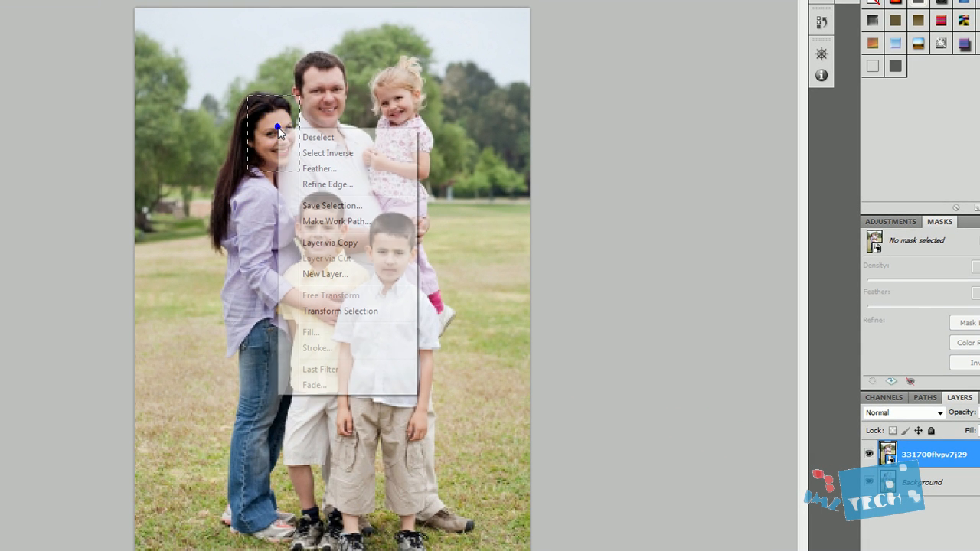
pyautogui.moveTo(329, 243)
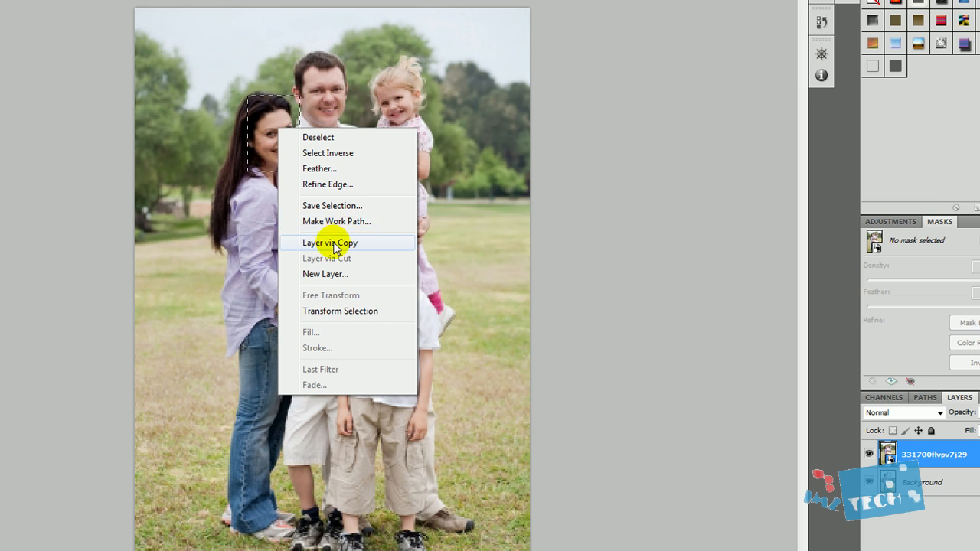
pyautogui.moveTo(341, 247)
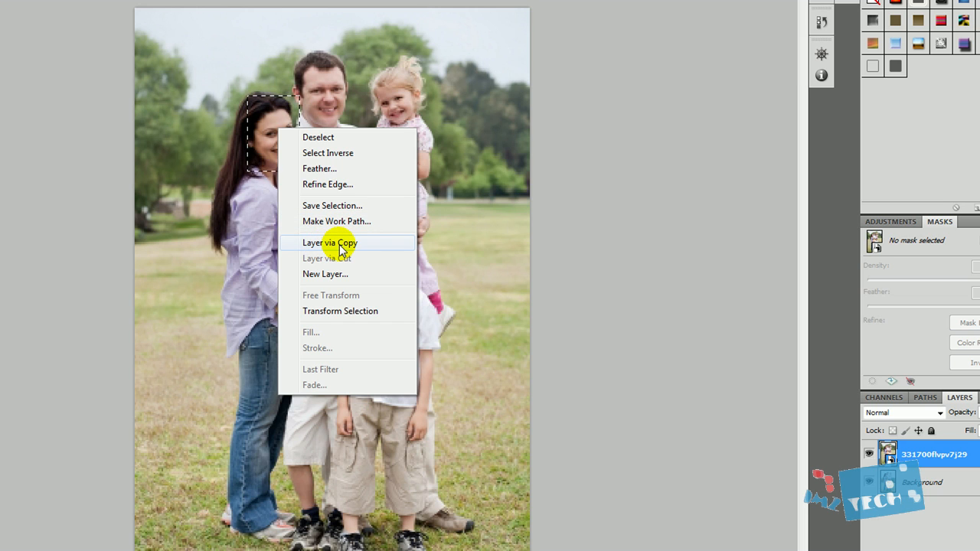
pyautogui.click(329, 242)
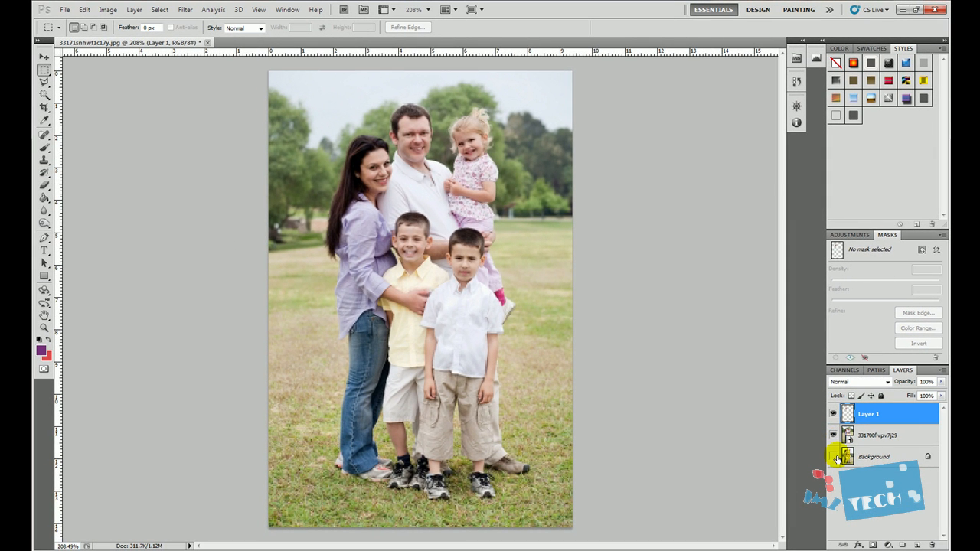
# Hide the 331700 smiling-shot layer and drag Layer 1's face onto the woman's face.
pyautogui.click(834, 456)
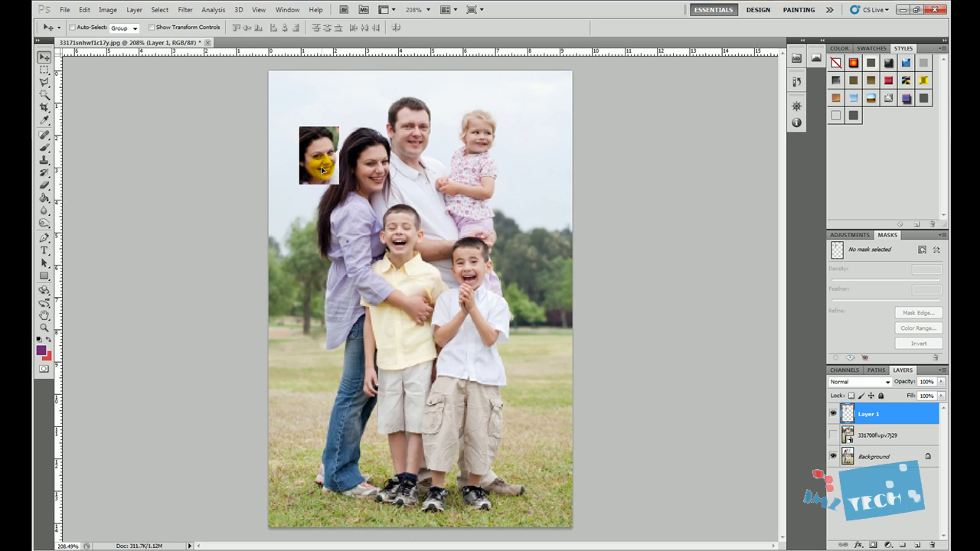
pyautogui.moveTo(320, 153); pyautogui.dragTo(364, 172)
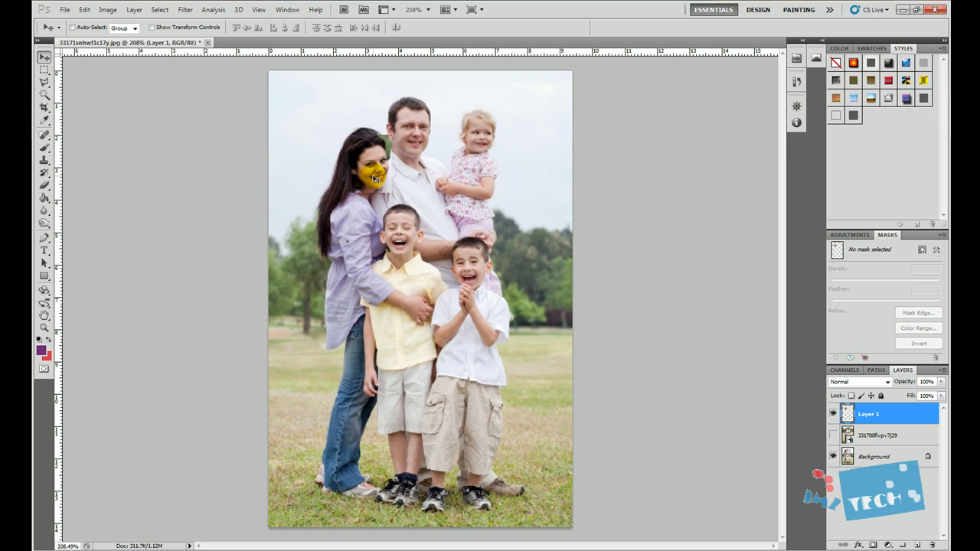
# Lower Layer 1's opacity so the face is see-through for aligning.
pyautogui.click(373, 175)
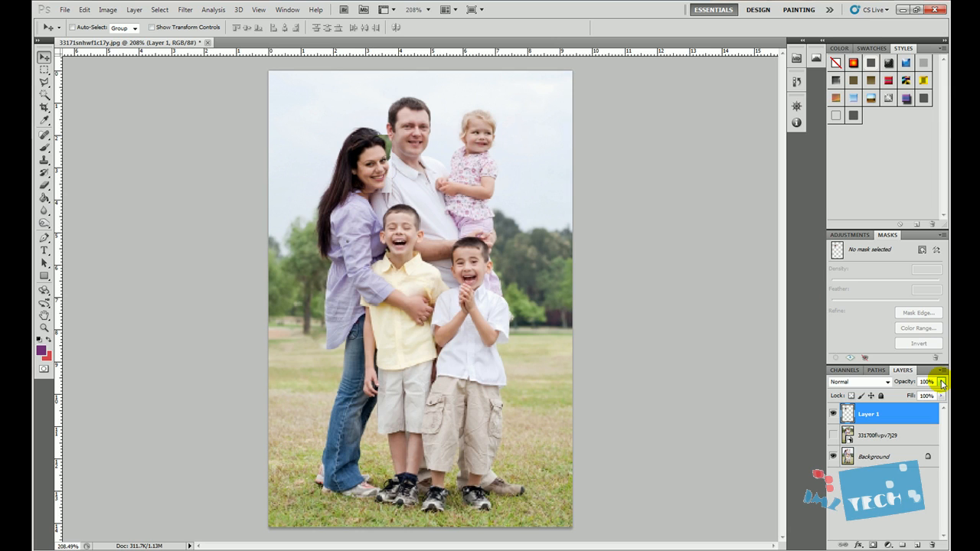
pyautogui.moveTo(940, 382); pyautogui.dragTo(911, 395)
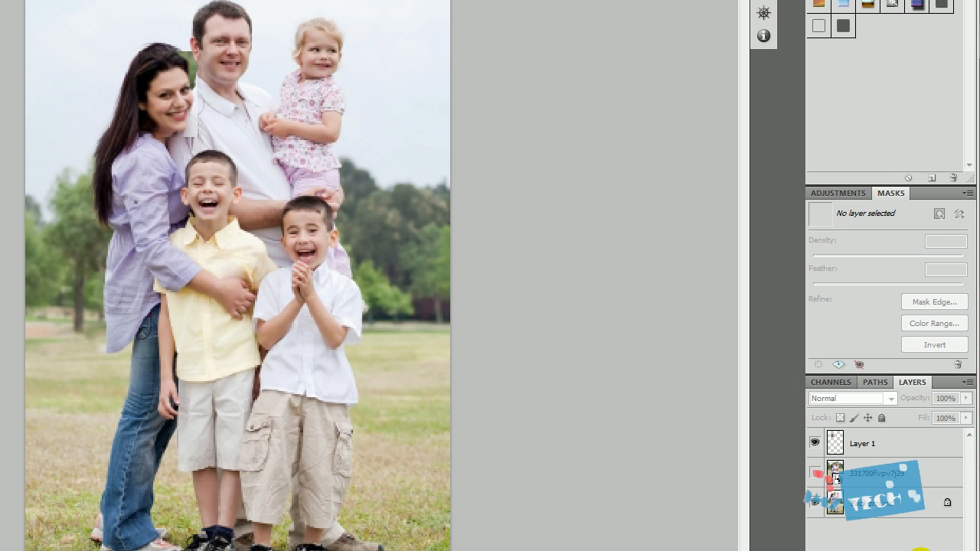
# Select Layer 1 in the Layers panel and add a layer mask to it.
pyautogui.scroll(-3)
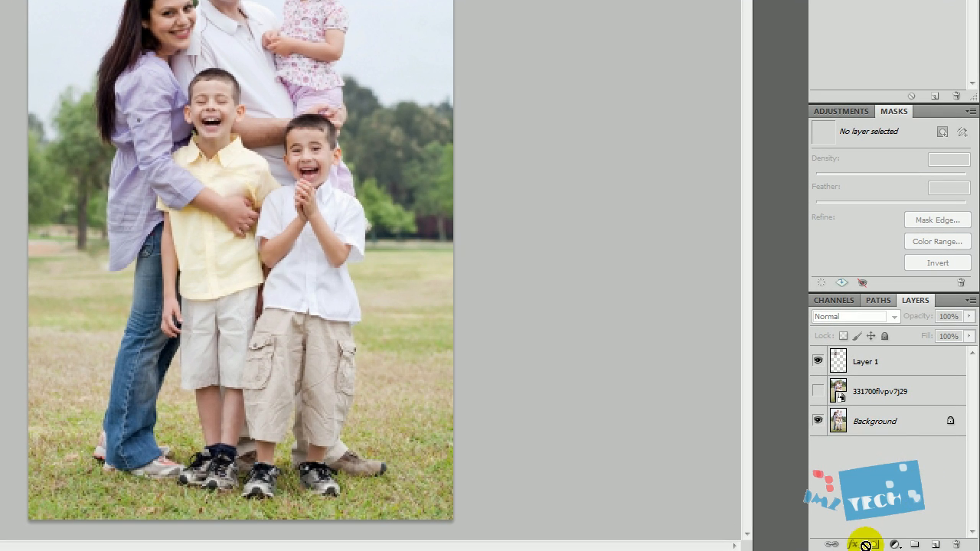
pyautogui.click(872, 361)
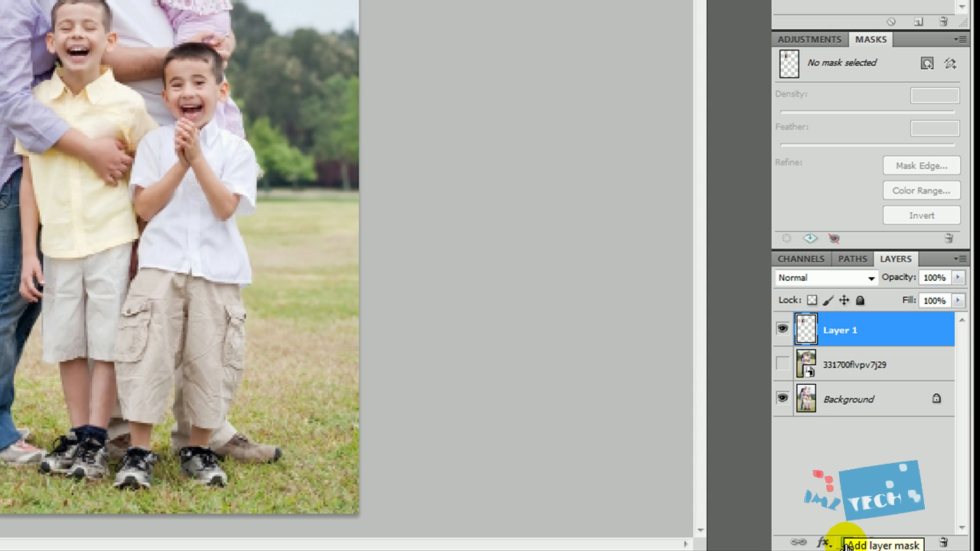
pyautogui.click(881, 544)
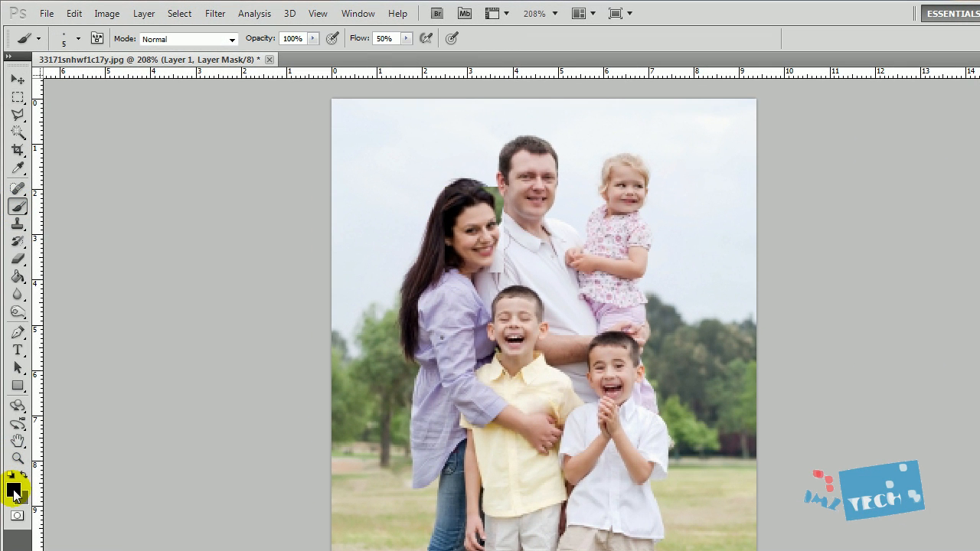
pyautogui.moveTo(12, 487)
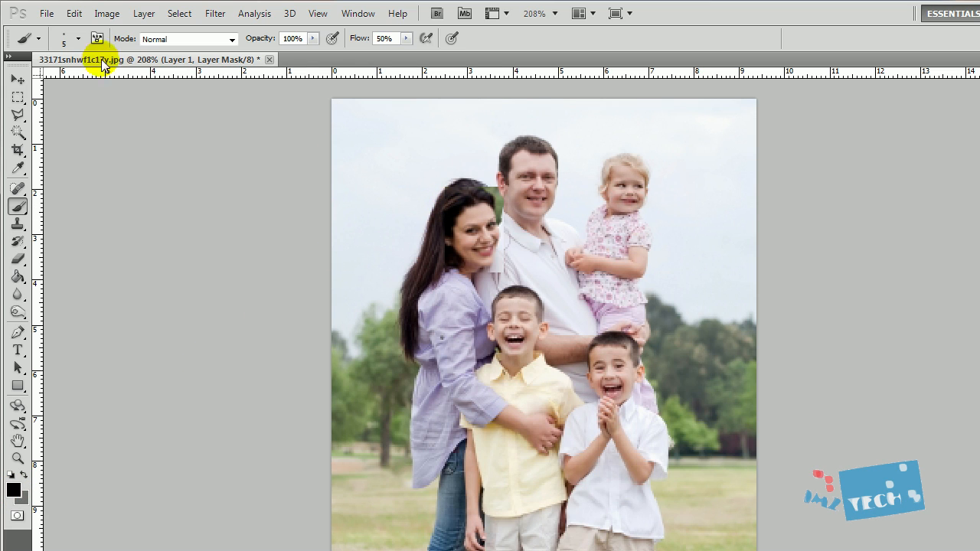
# Pick a soft round 30 px tip in the Brush Preset picker.
pyautogui.click(77, 38)
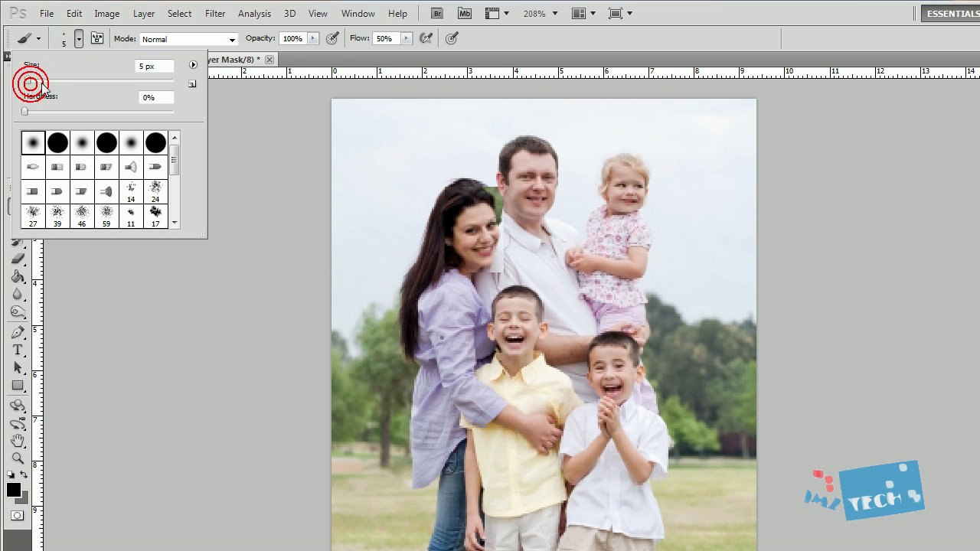
pyautogui.click(33, 143)
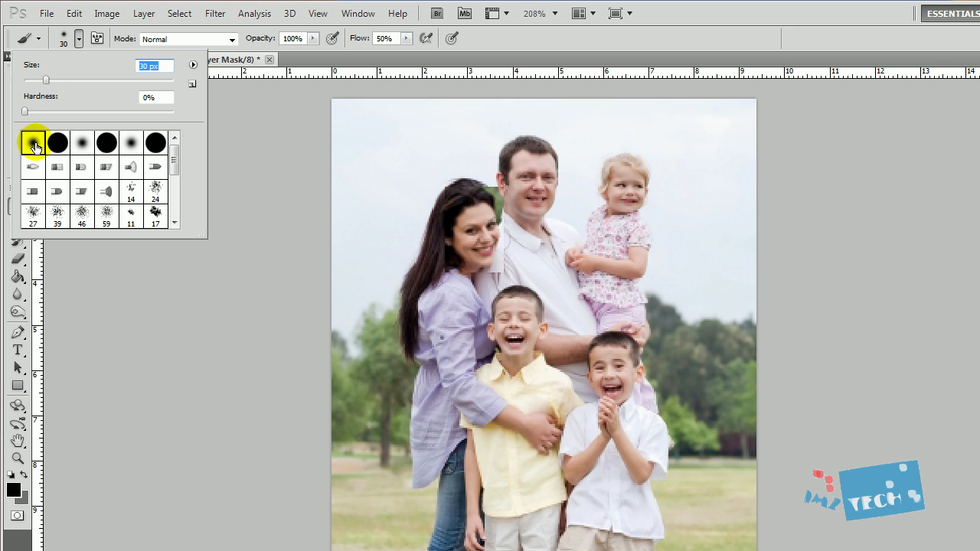